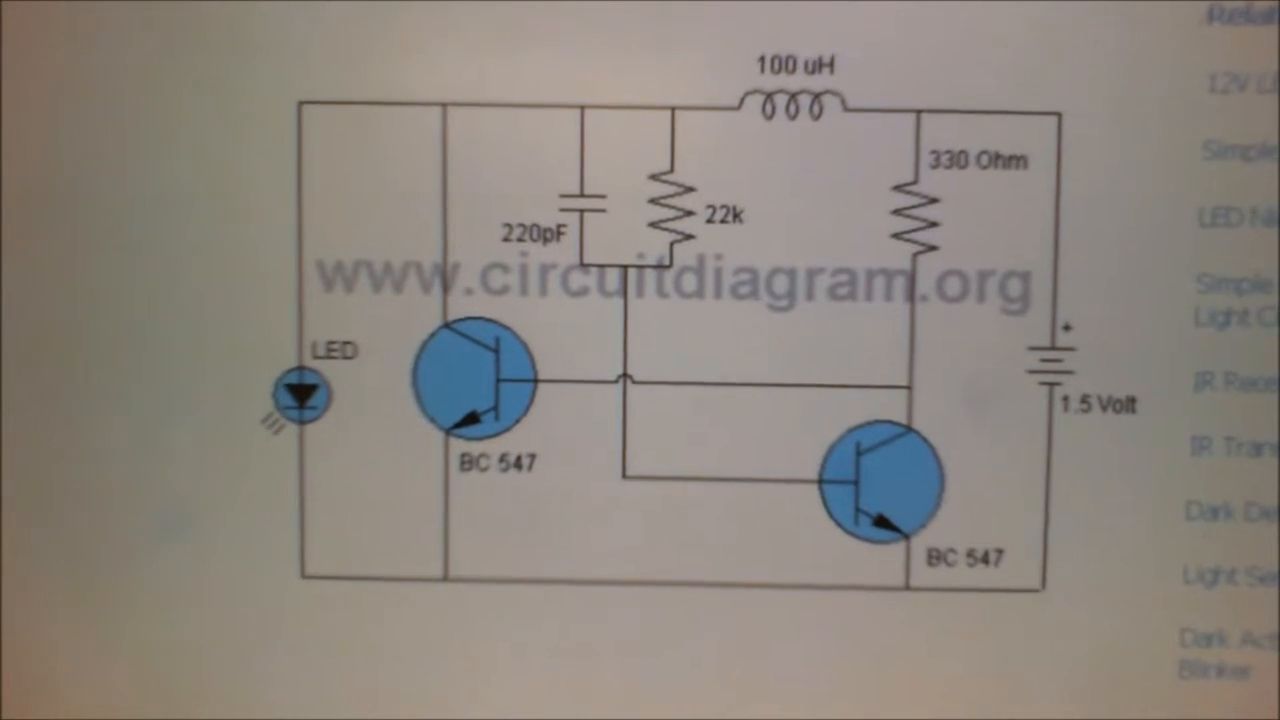
{"action": "scroll", "scroll_direction": "down", "scroll_amount": 3}
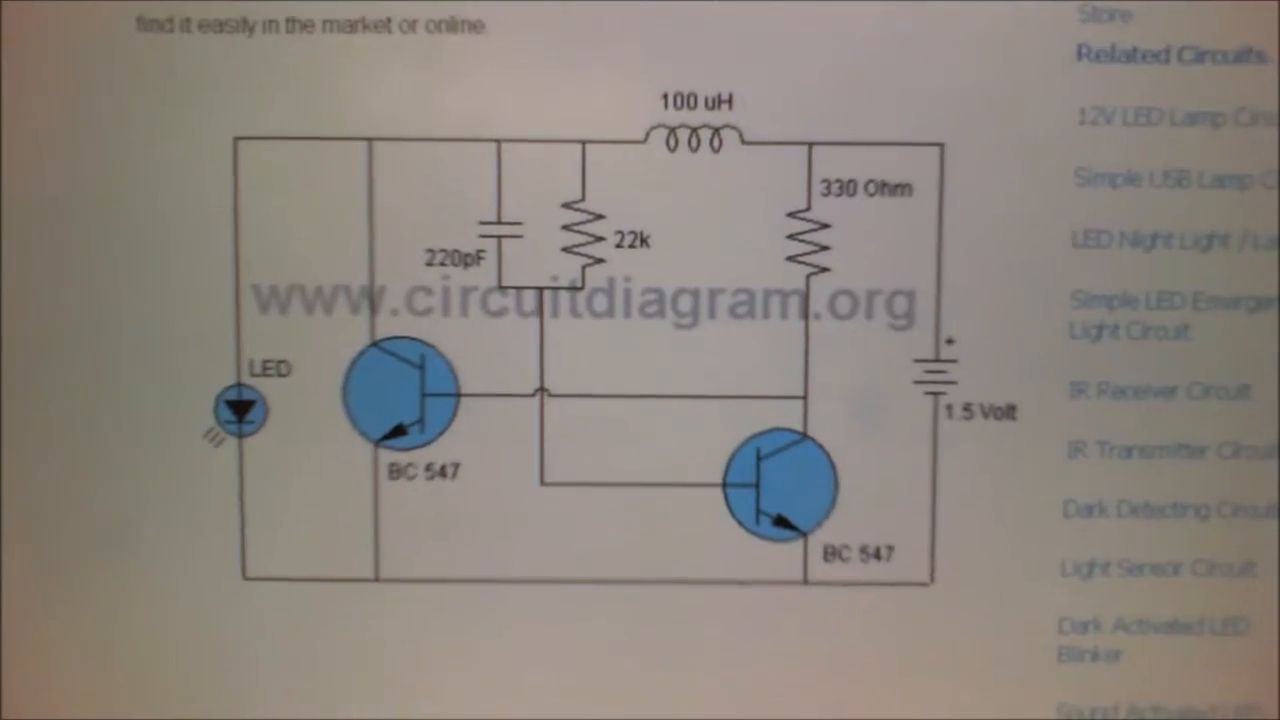